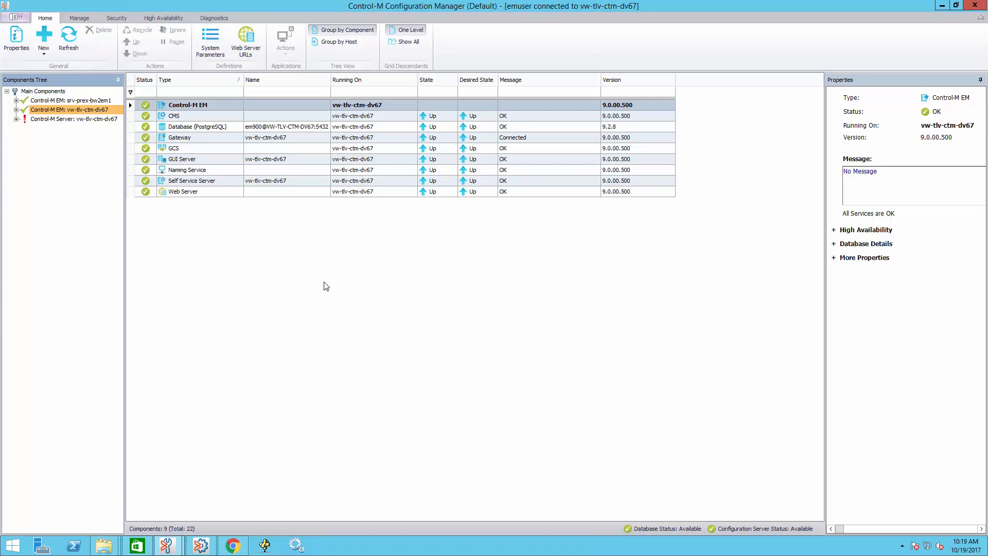
pyautogui.moveTo(256, 123)
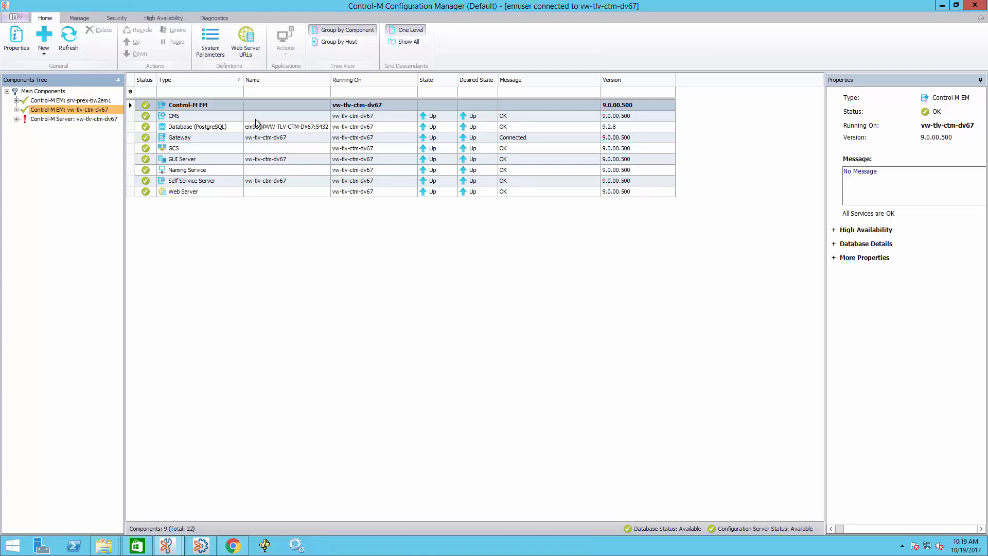
# Set Gateway, GCS, GUI Server, Self Service Server and Web Server desired state to Down.
pyautogui.rightClick(174, 148)
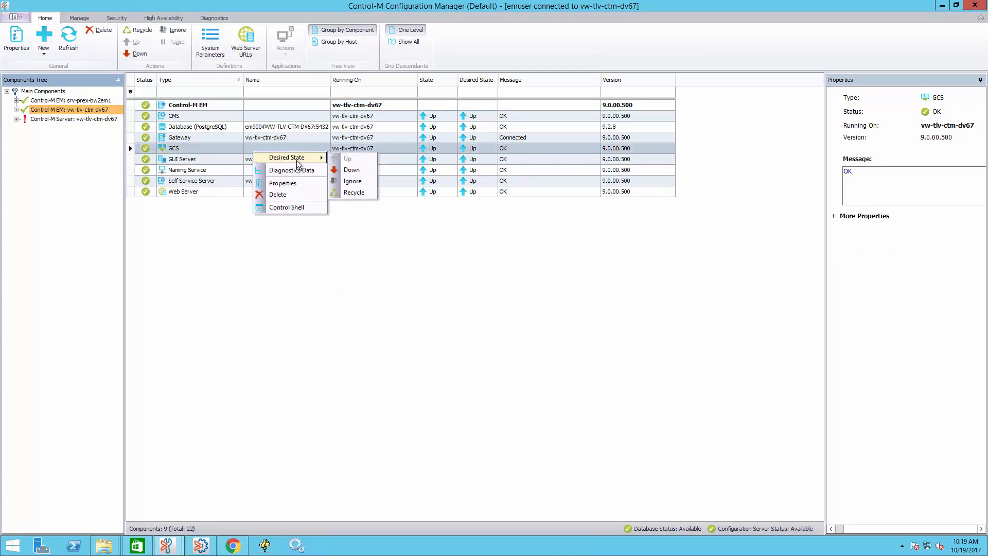
pyautogui.moveTo(352, 170)
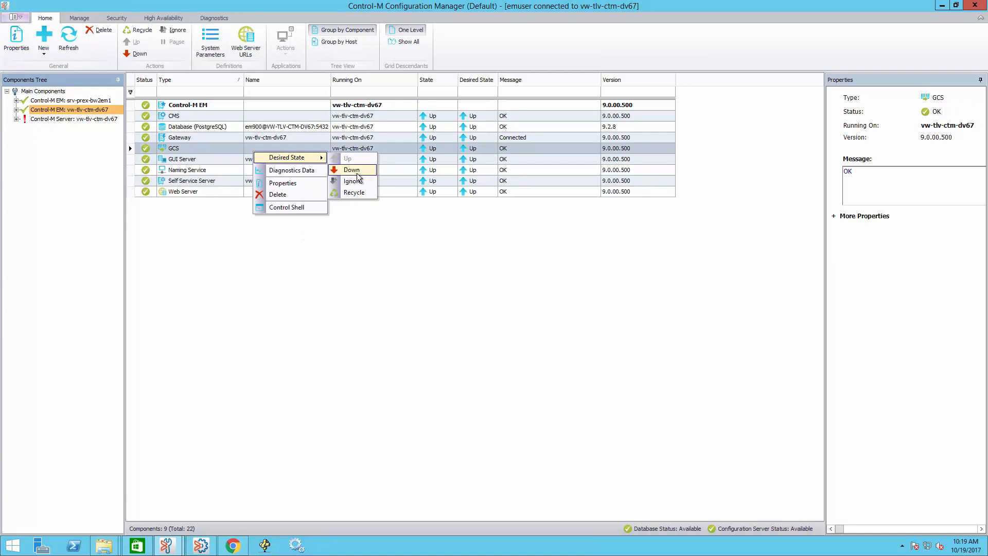
pyautogui.click(351, 170)
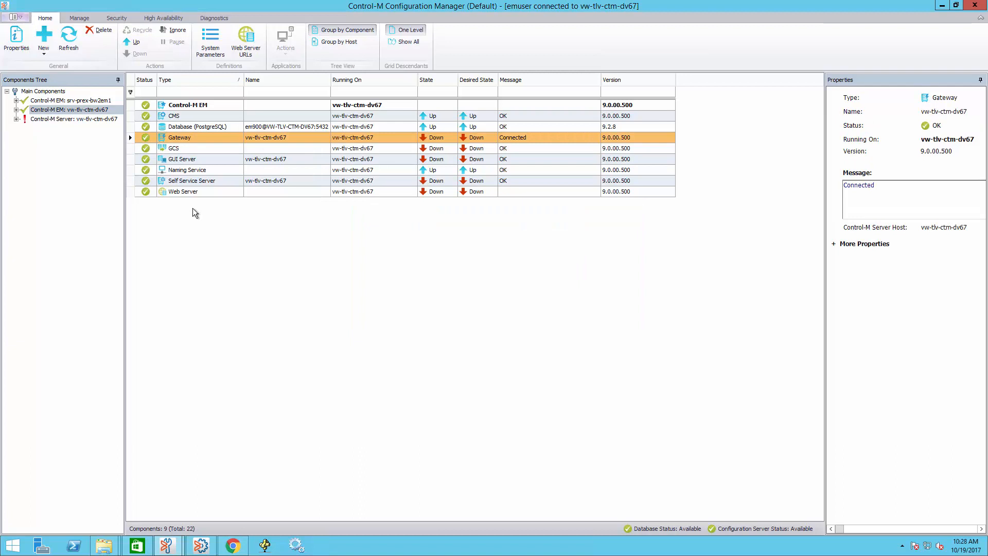
pyautogui.click(68, 39)
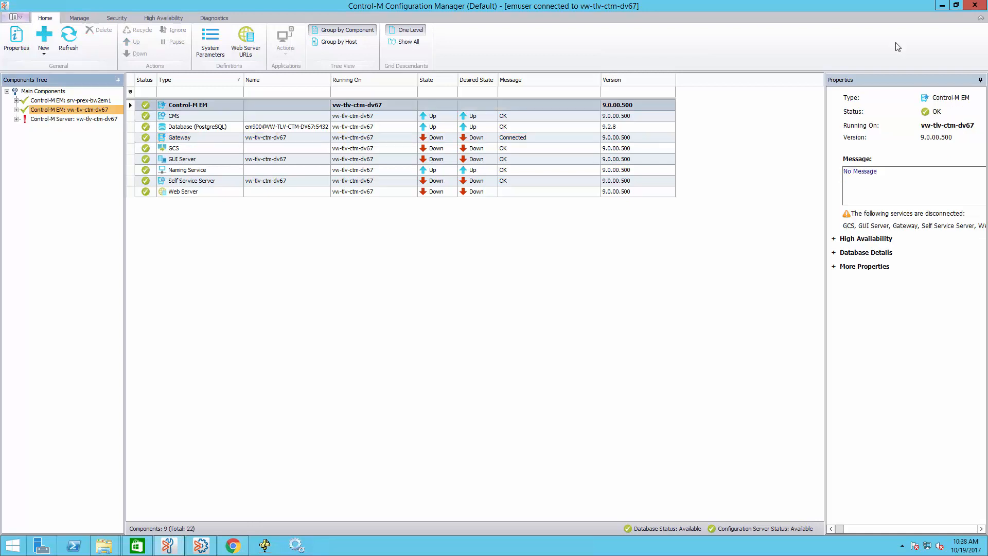
pyautogui.click(68, 38)
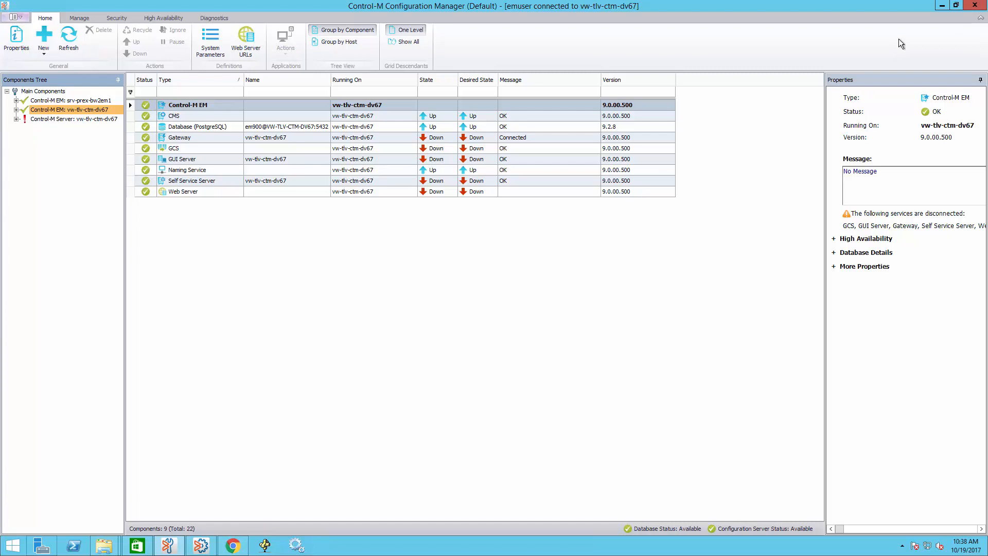
pyautogui.moveTo(978, 5)
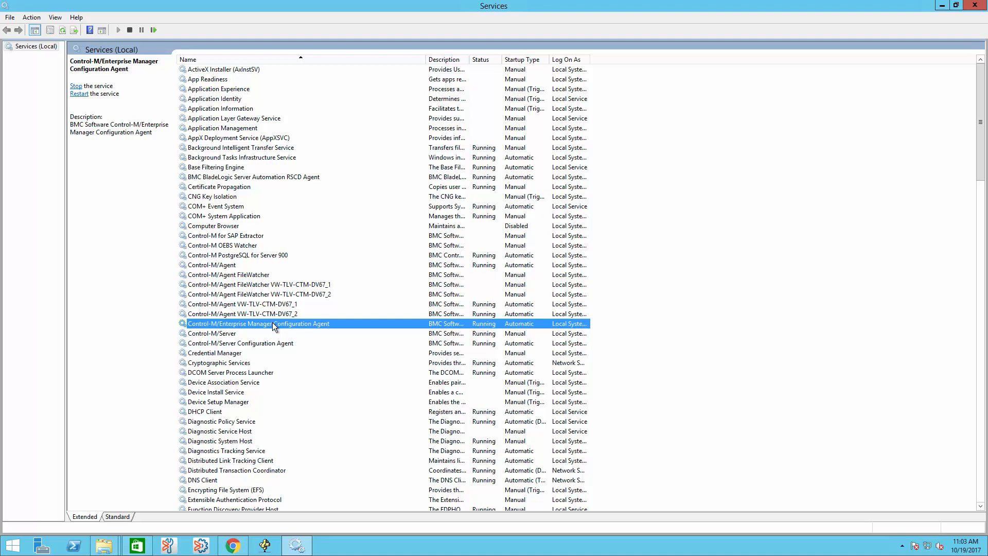
# Stop the Control-M/Enterprise Manager Configuration Agent service in Windows Services.
pyautogui.rightClick(258, 323)
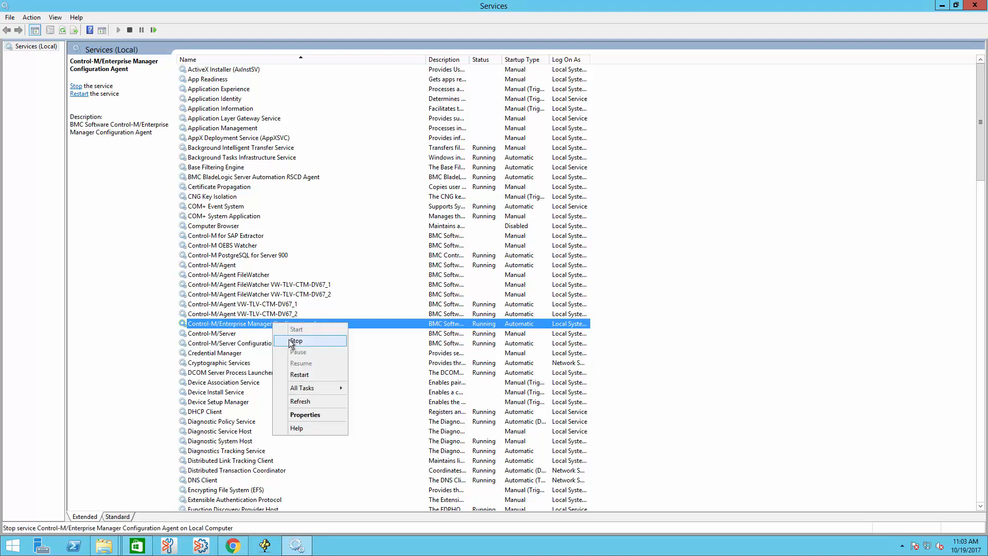
pyautogui.click(296, 340)
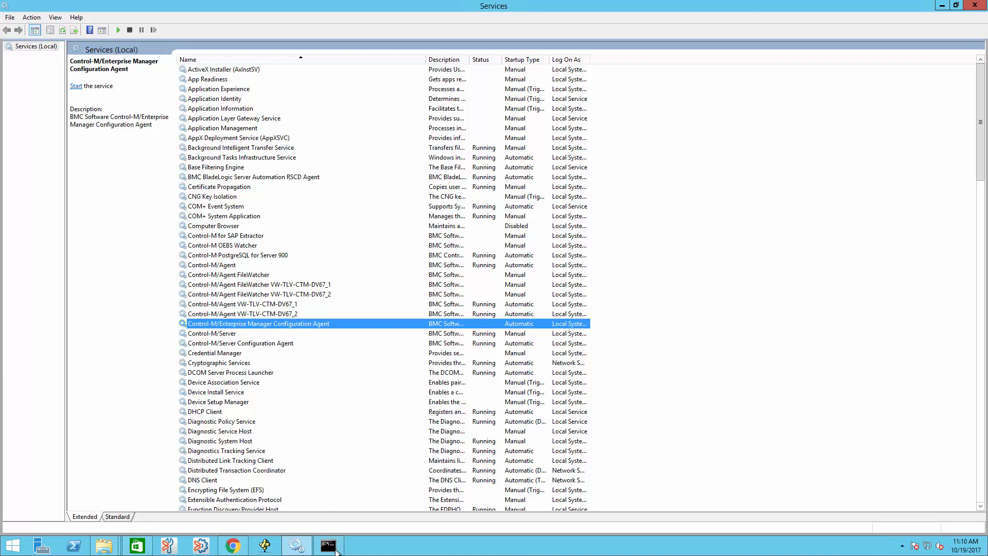
# Run stop_cms with the EM database password, then orbadmin ns stop.
pyautogui.click(328, 546)
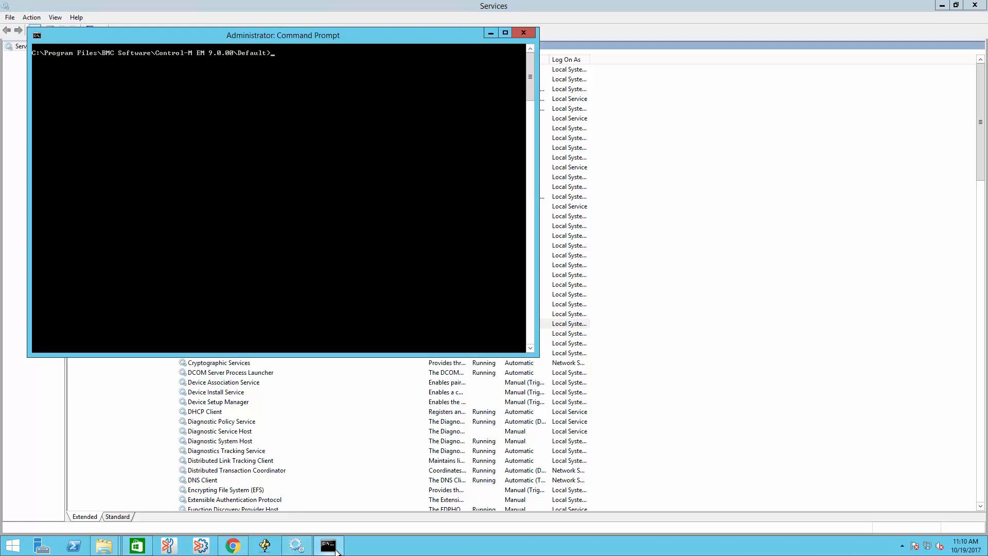
pyautogui.write('stop')
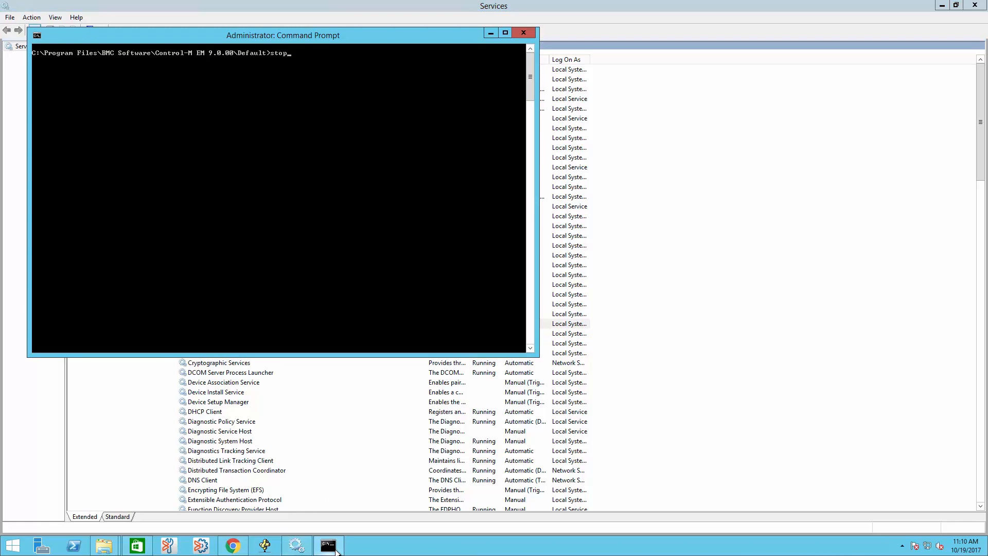
pyautogui.write('_cms')
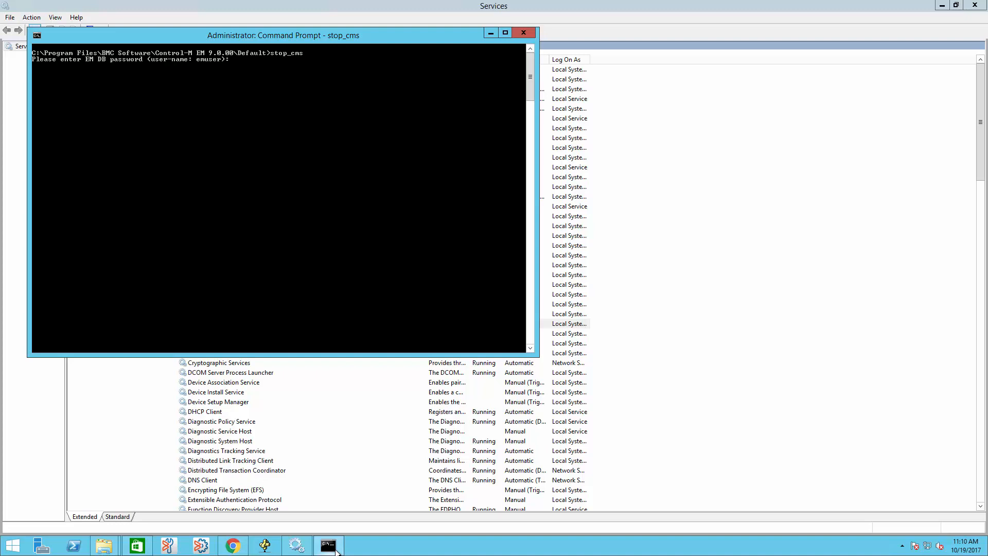
pyautogui.press('enter')
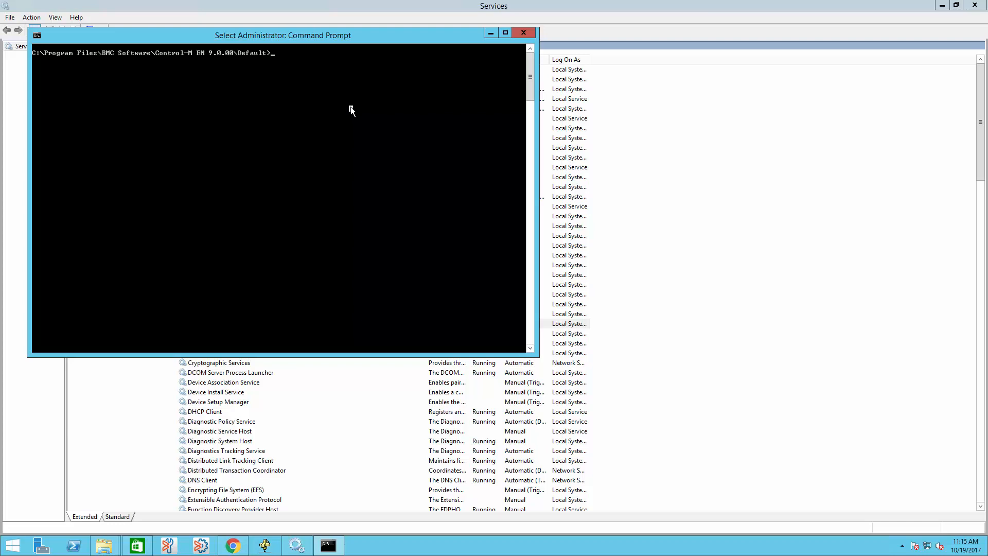
pyautogui.write('orbadmi')
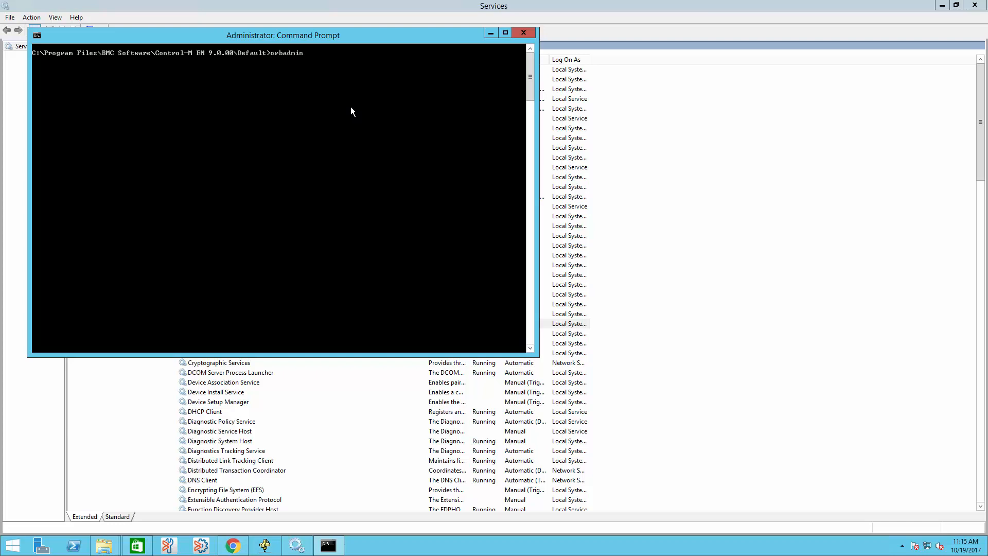
pyautogui.write('ns stop')
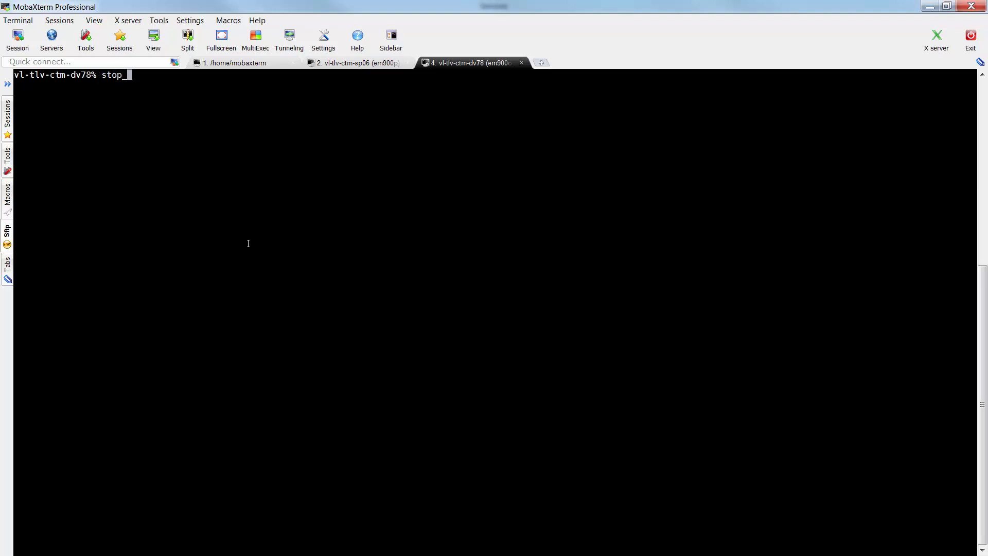
# Run stop_config_agent (confirming y) and stop_cms on vl-tlv-ctm-dv78.
pyautogui.write('_config_agent')
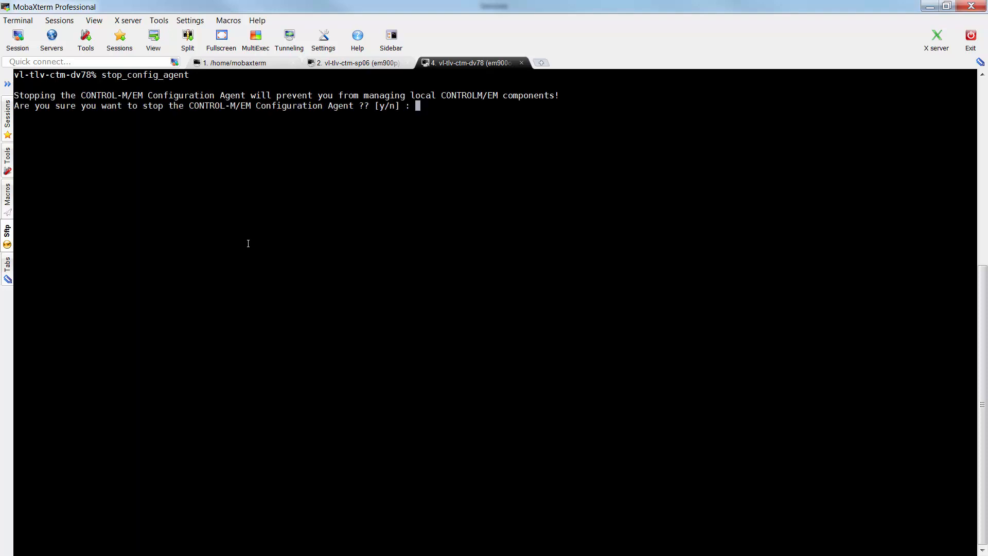
pyautogui.write('y')
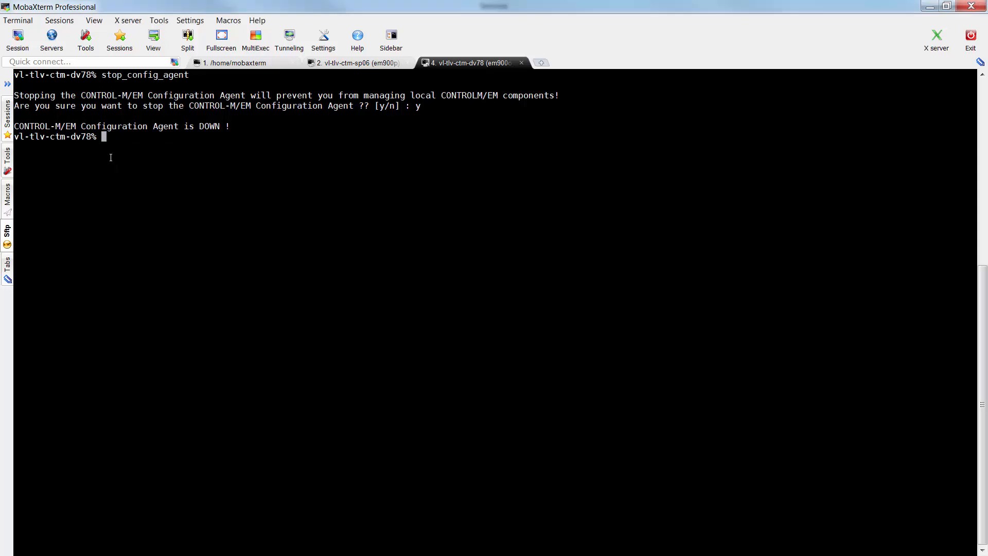
pyautogui.write('stop')
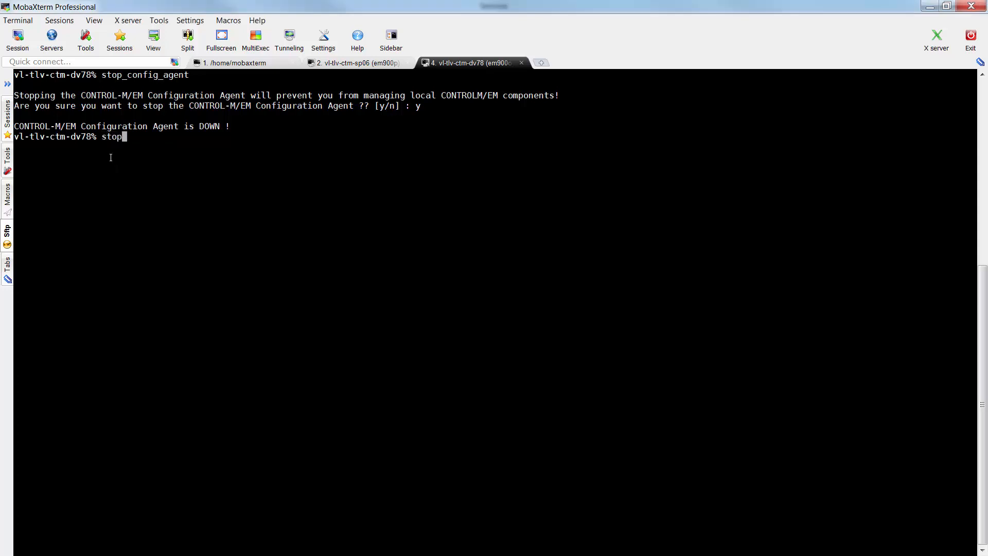
pyautogui.write('_cms')
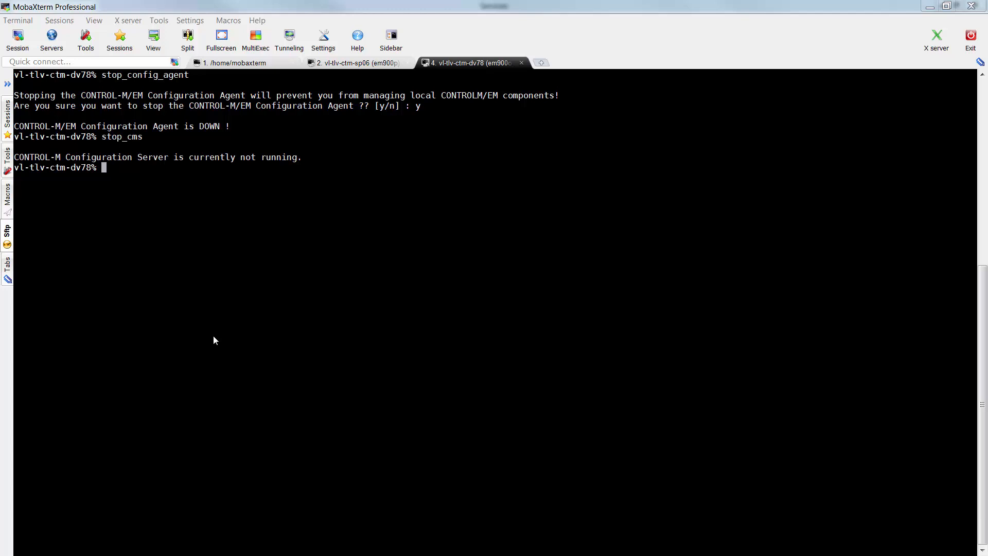
# Stop the naming service with orbadmin ns stop and launch orbconfigure.
pyautogui.write('orb')
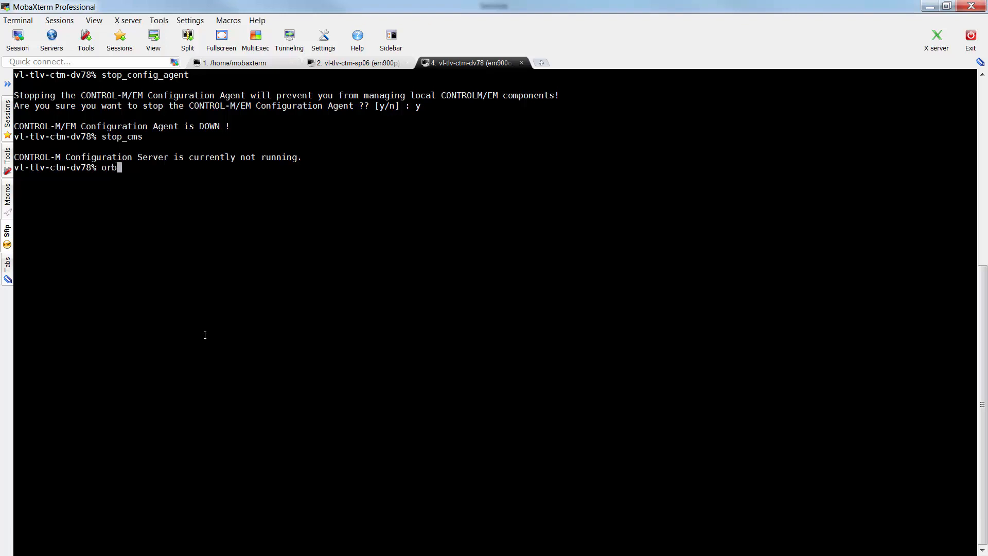
pyautogui.write('admin')
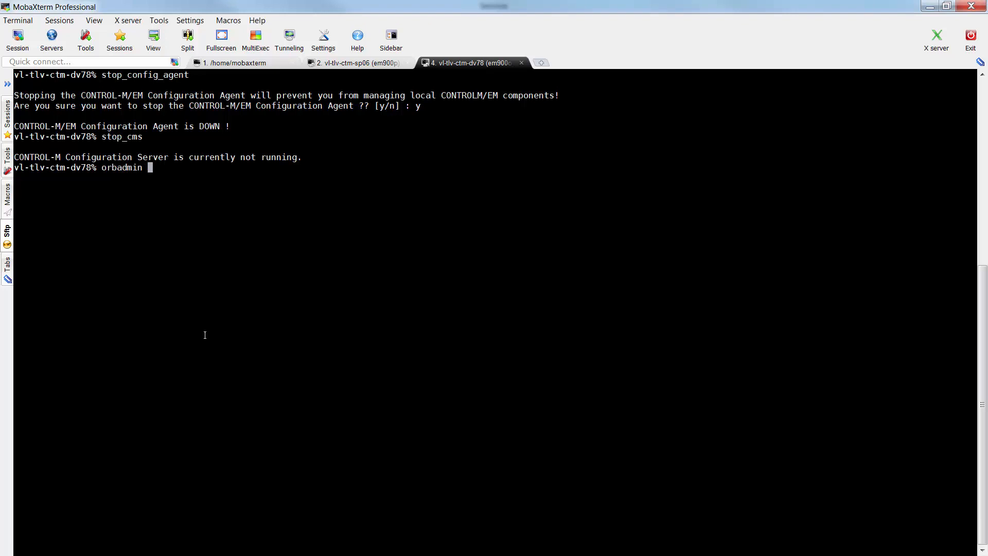
pyautogui.write('ns stop')
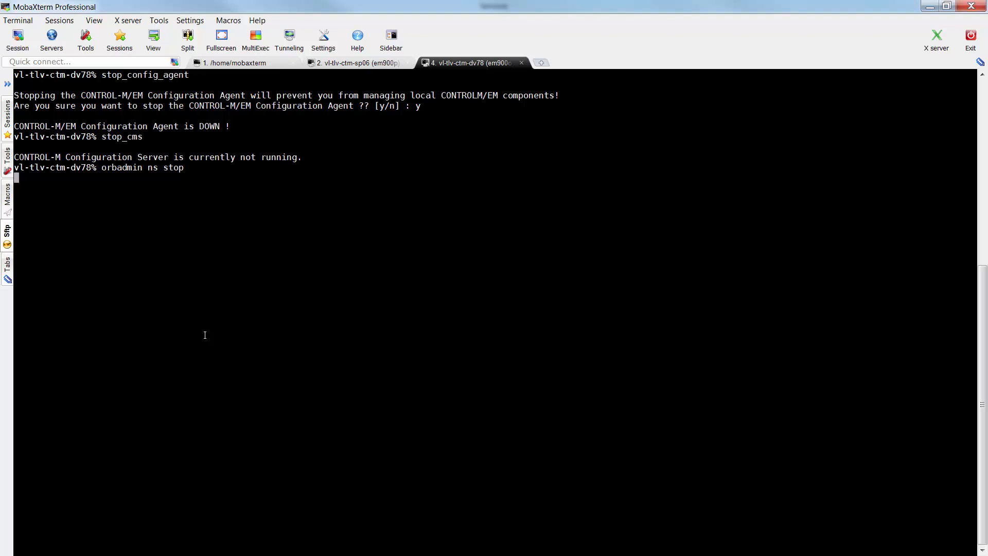
pyautogui.write('orbconfigure')
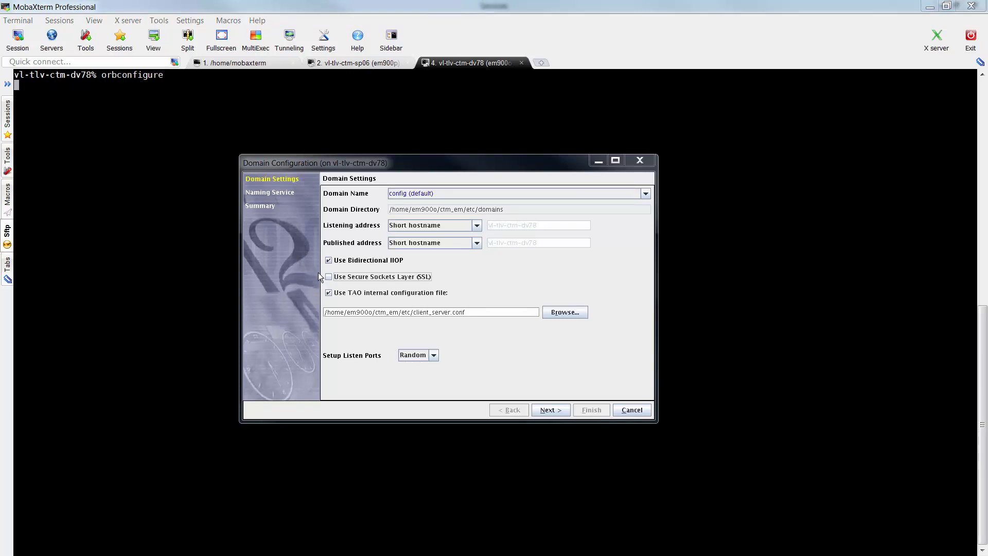
pyautogui.moveTo(328, 283)
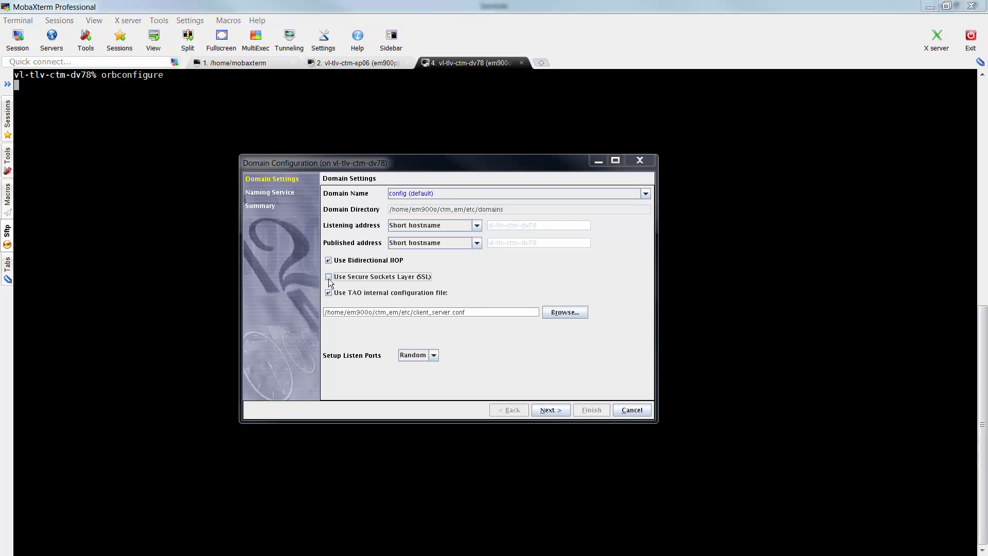
# Enable SSL with etc/ssl_client_server.conf and advance to the summary showing Use SSL: Yes.
pyautogui.click(328, 277)
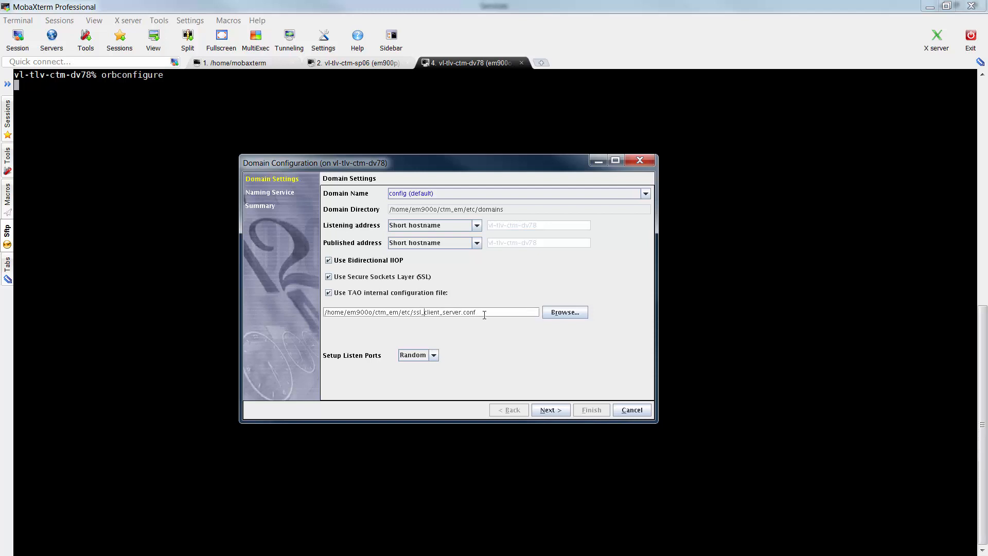
pyautogui.moveTo(557, 350)
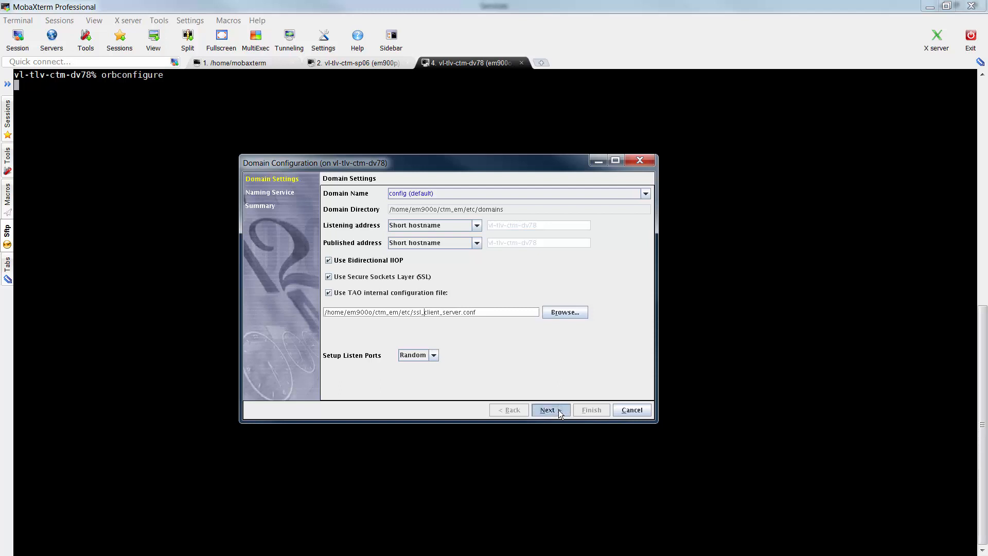
pyautogui.click(547, 410)
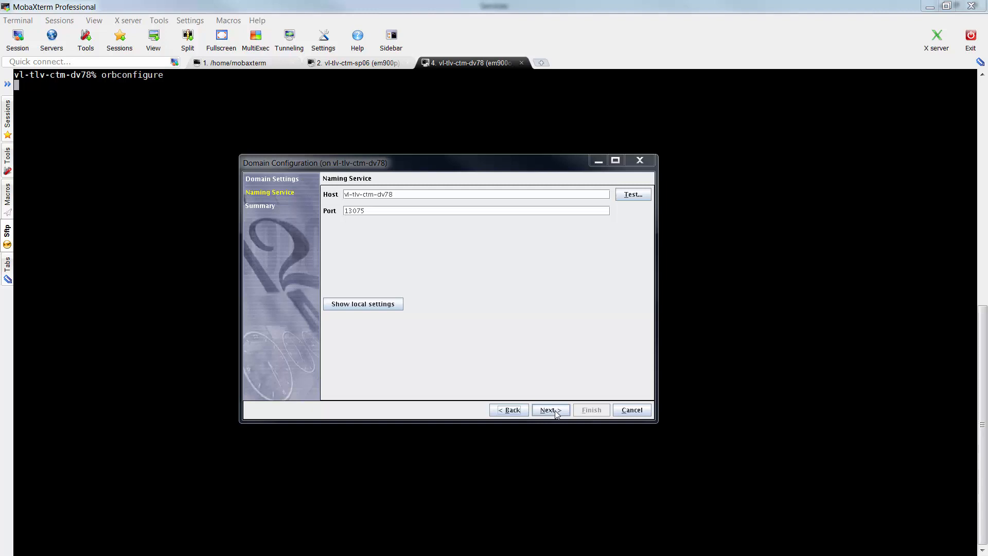
pyautogui.click(547, 410)
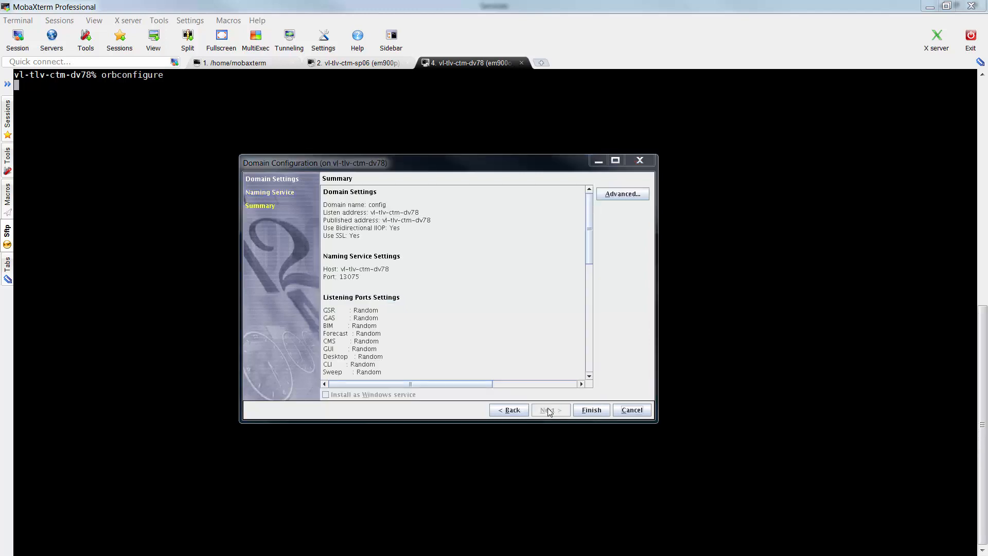
pyautogui.moveTo(552, 412)
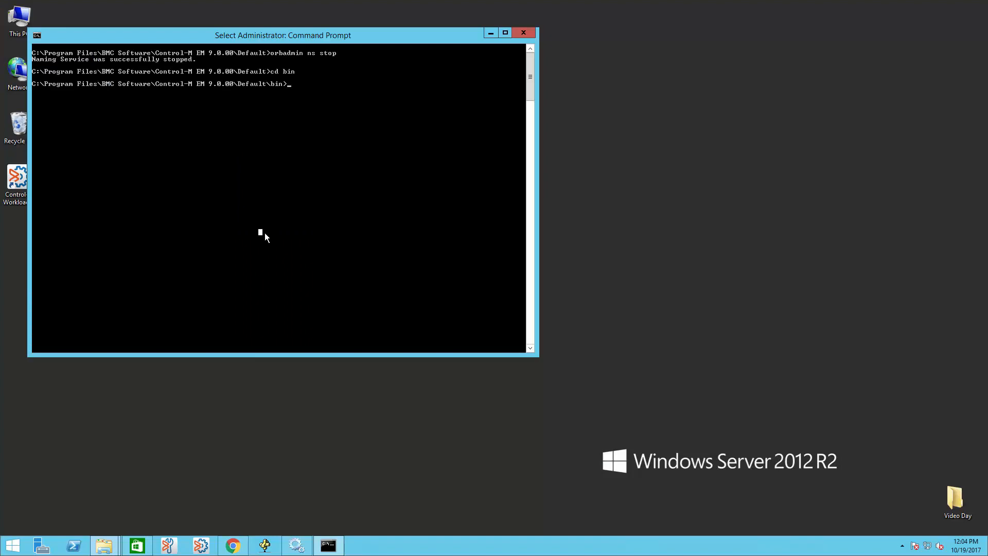
# Run orbconfigure, enable SSL with etc\ssl_client_server.conf, and finish the wizard.
pyautogui.write('orb')
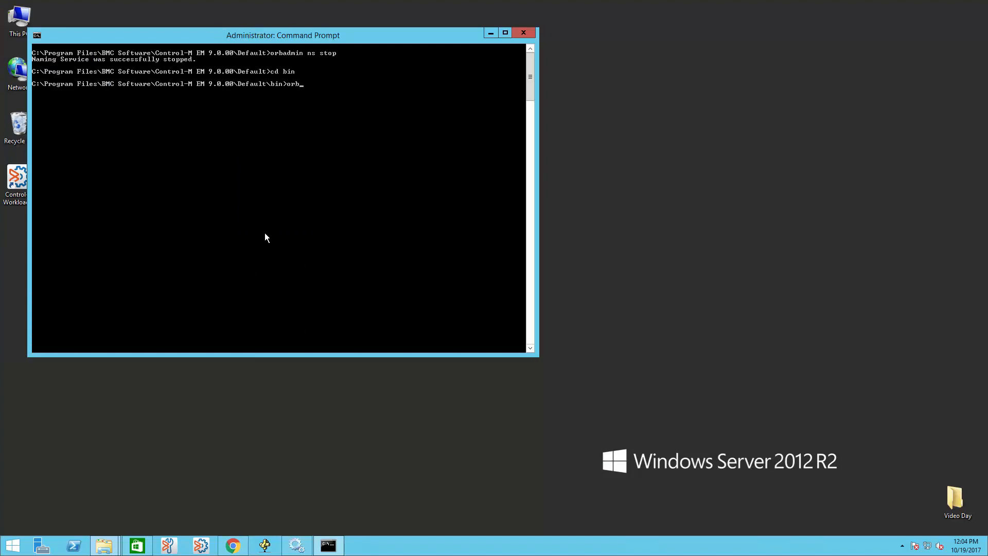
pyautogui.write('config')
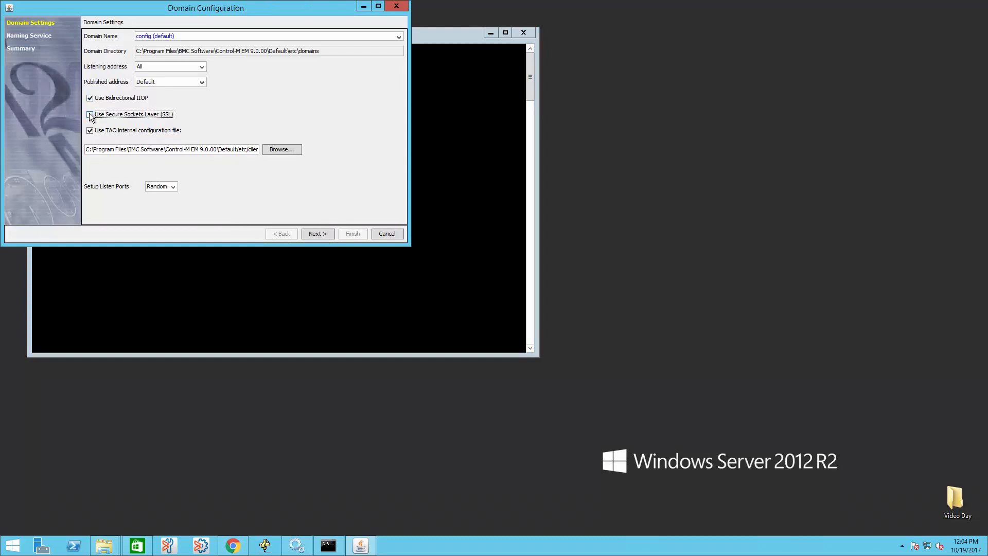
pyautogui.click(90, 115)
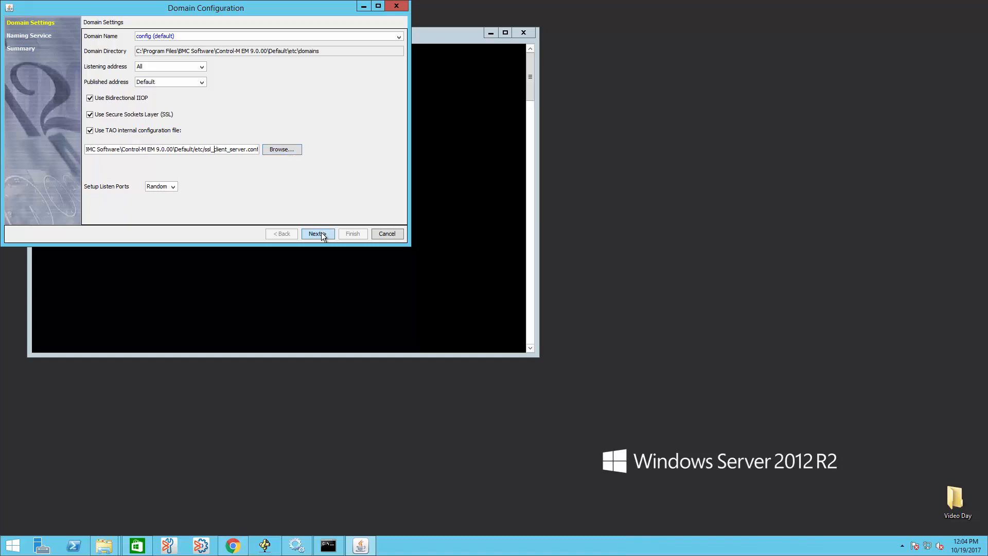
pyautogui.click(318, 234)
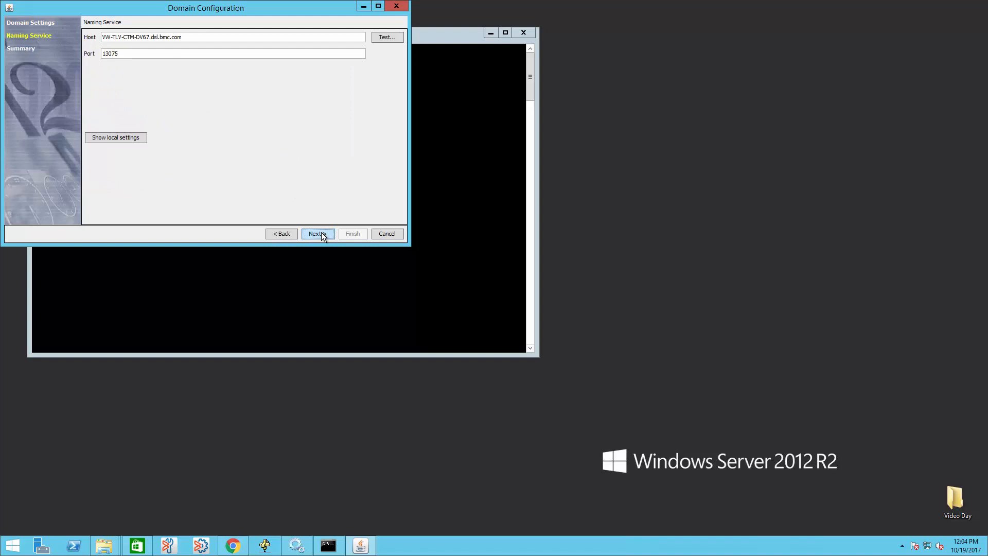
pyautogui.click(318, 234)
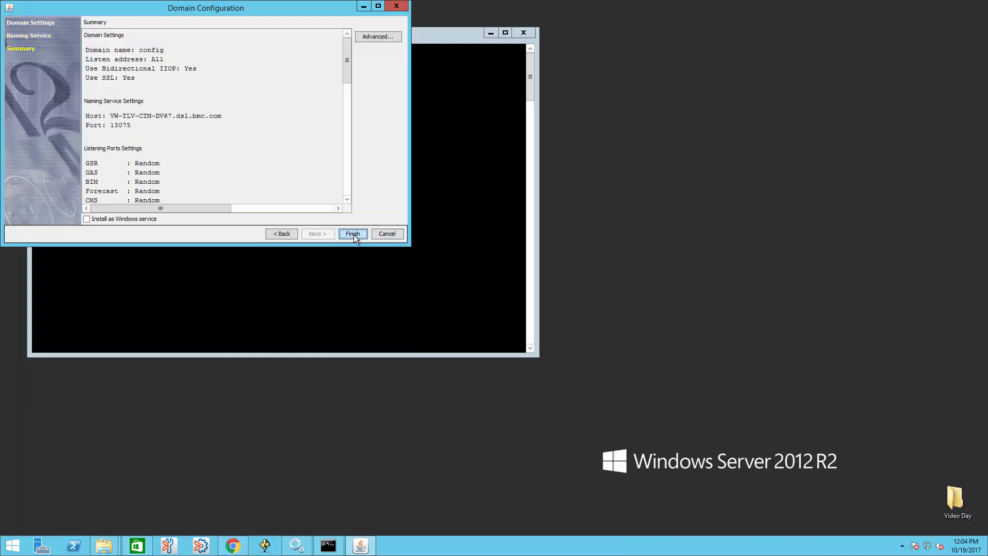
pyautogui.click(352, 234)
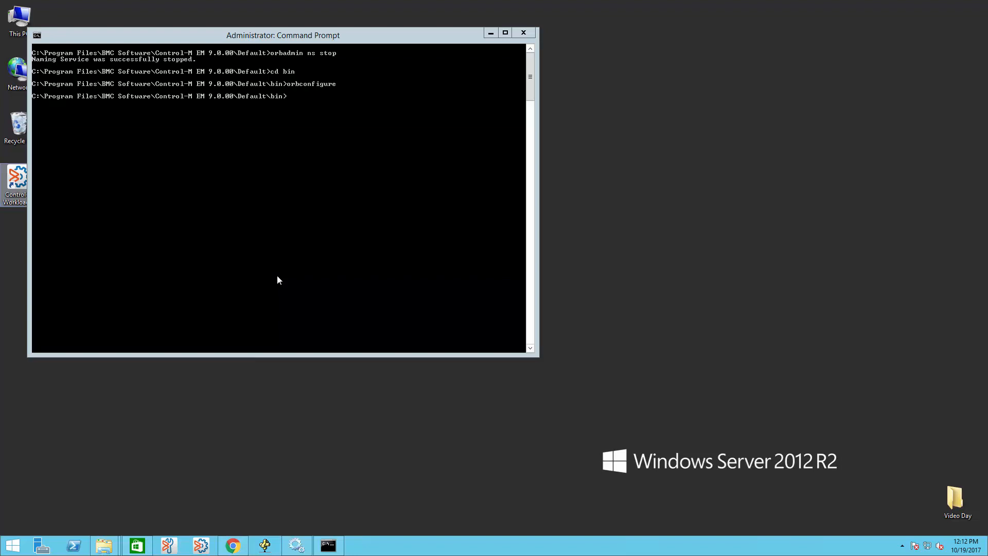
pyautogui.moveTo(292, 482)
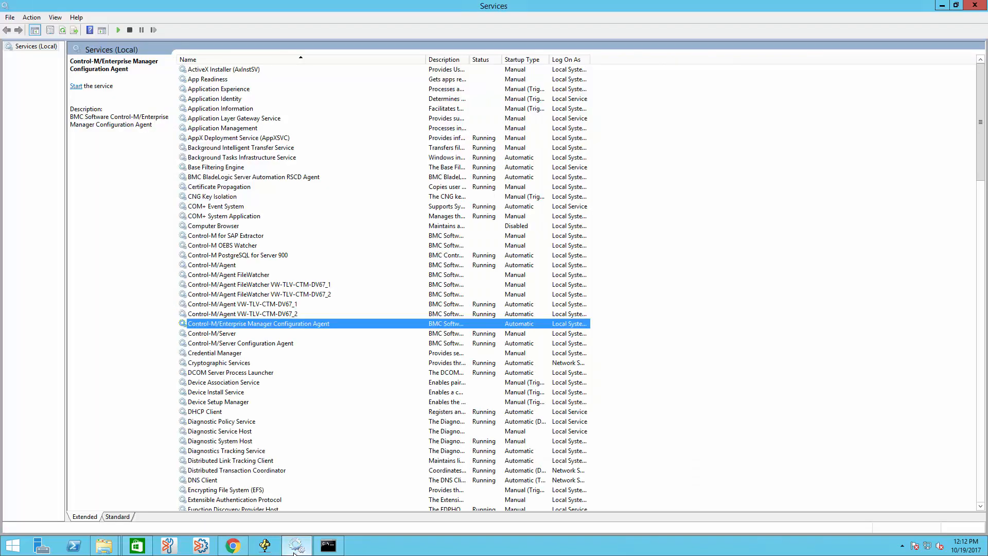
pyautogui.moveTo(289, 329)
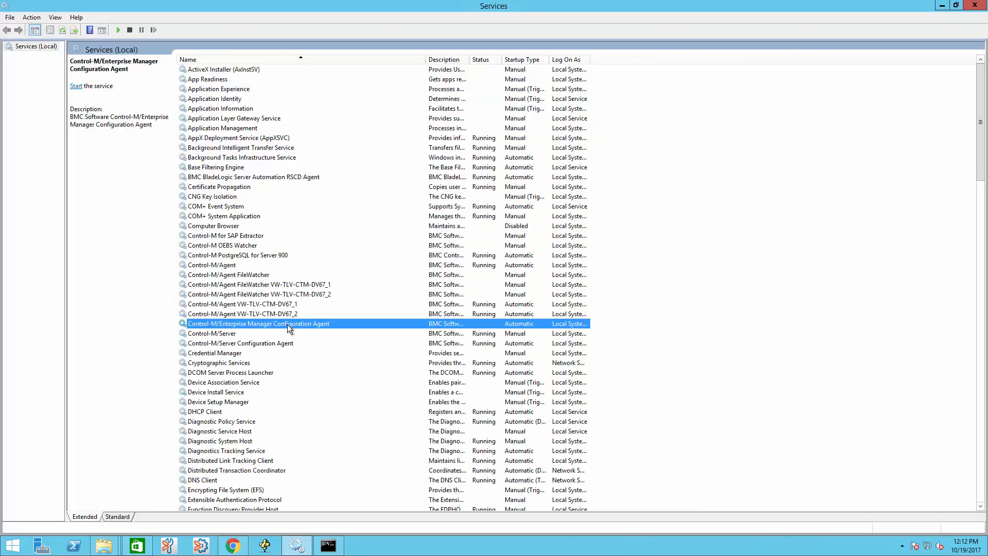
# Start the Control-M/Enterprise Manager Configuration Agent service from Windows Services.
pyautogui.rightClick(258, 323)
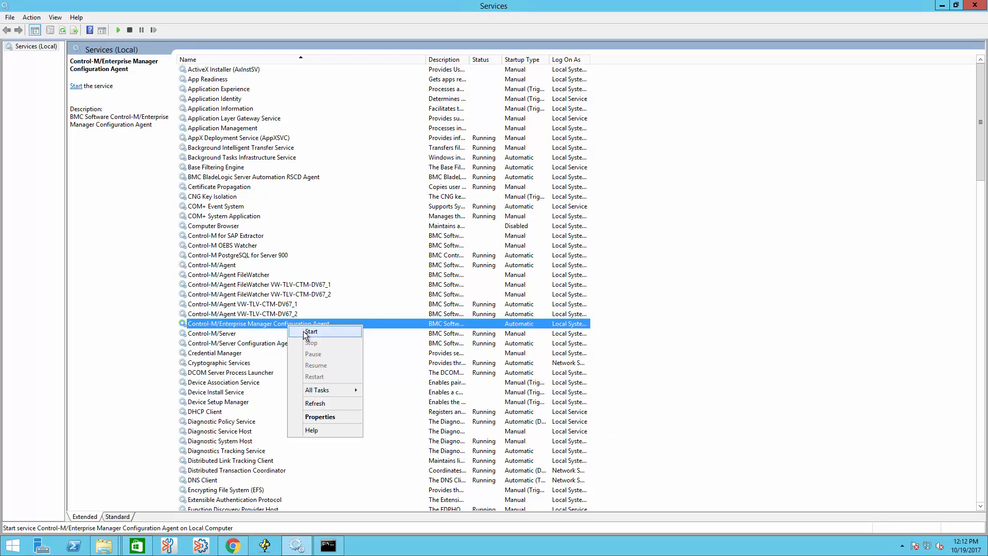
pyautogui.click(311, 331)
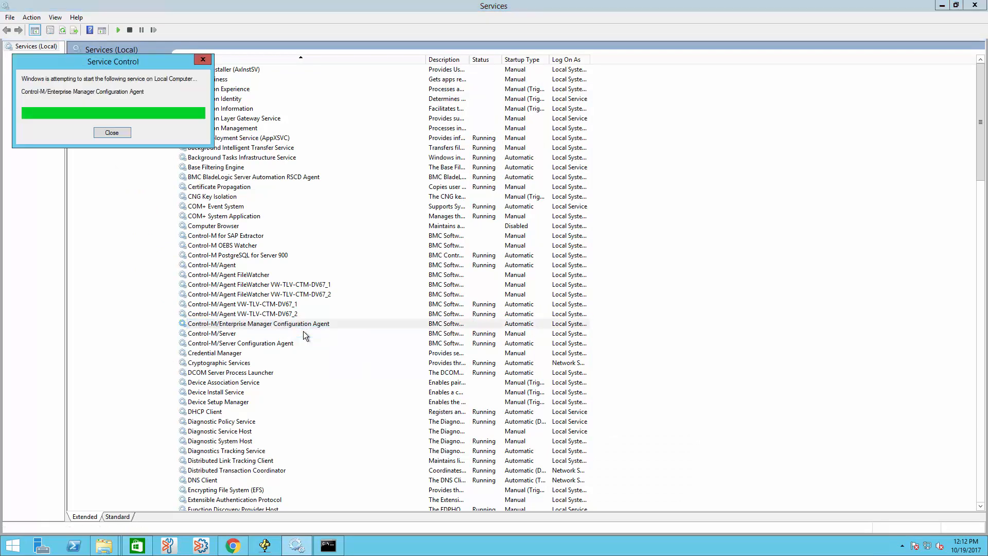
pyautogui.click(113, 133)
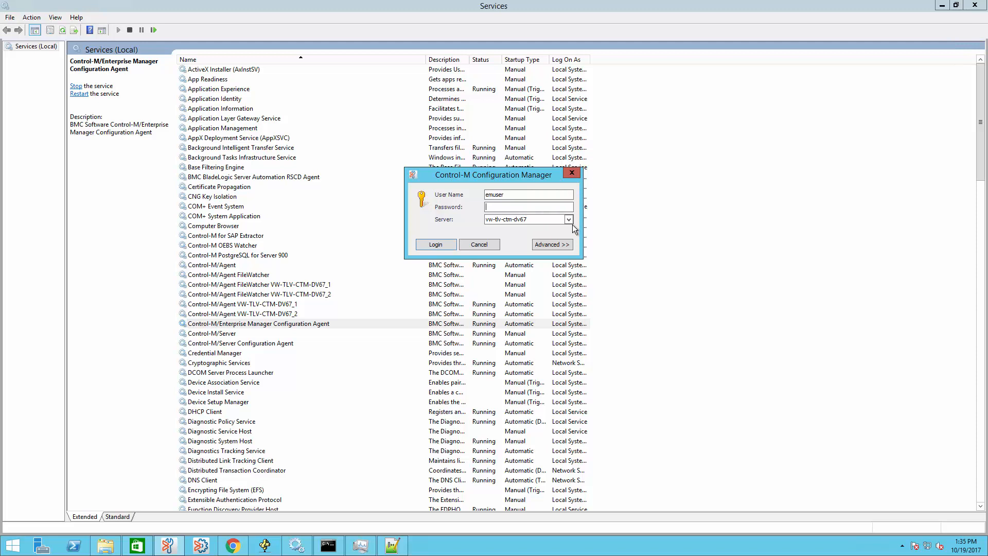
# Log in, bring the Gateway and other components Up, and launch the Workload Automation client.
pyautogui.click(551, 244)
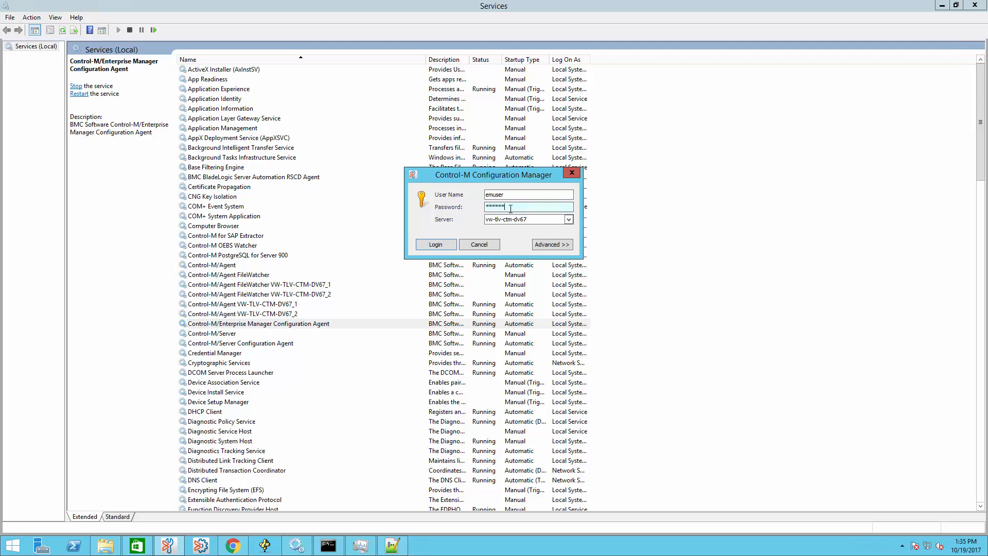
pyautogui.click(434, 244)
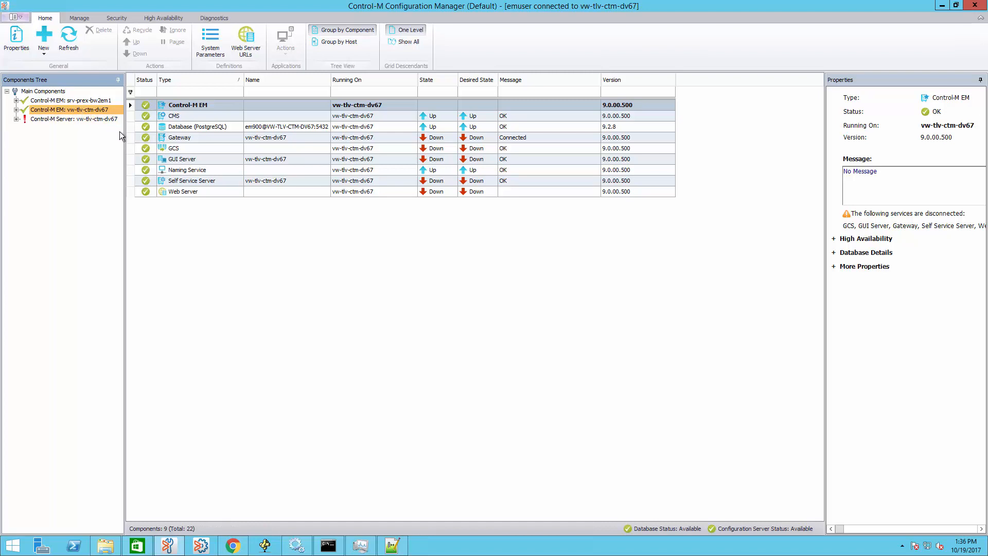
pyautogui.click(179, 138)
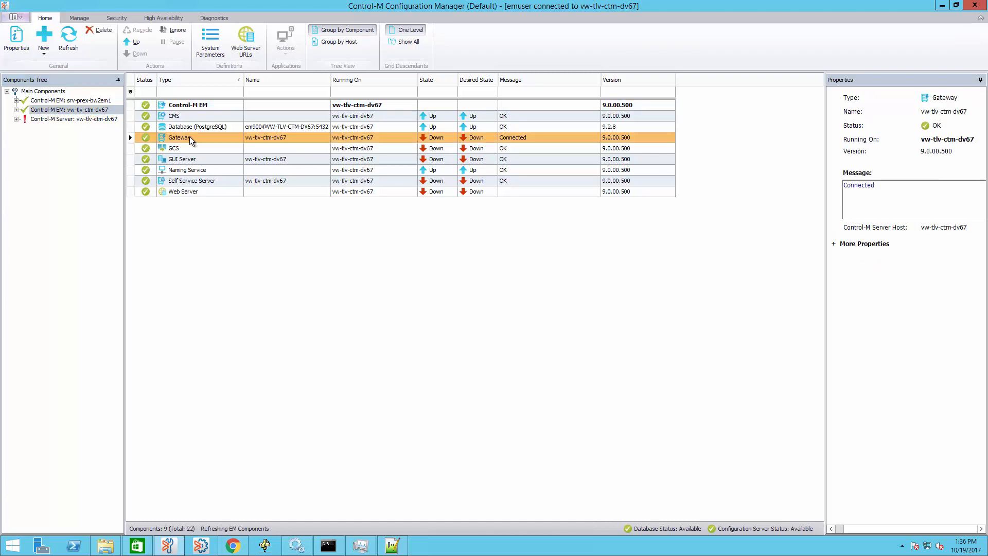
pyautogui.rightClick(189, 138)
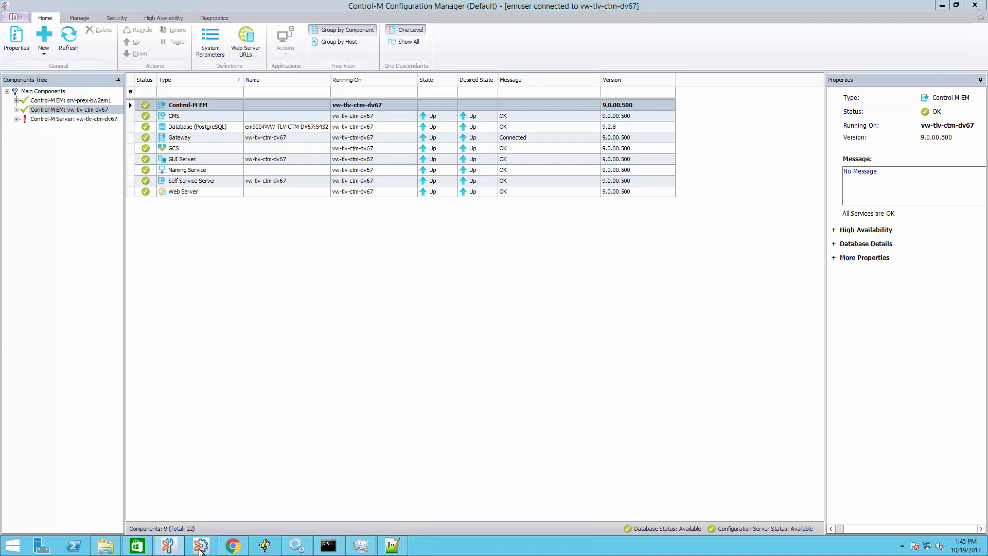
pyautogui.click(200, 544)
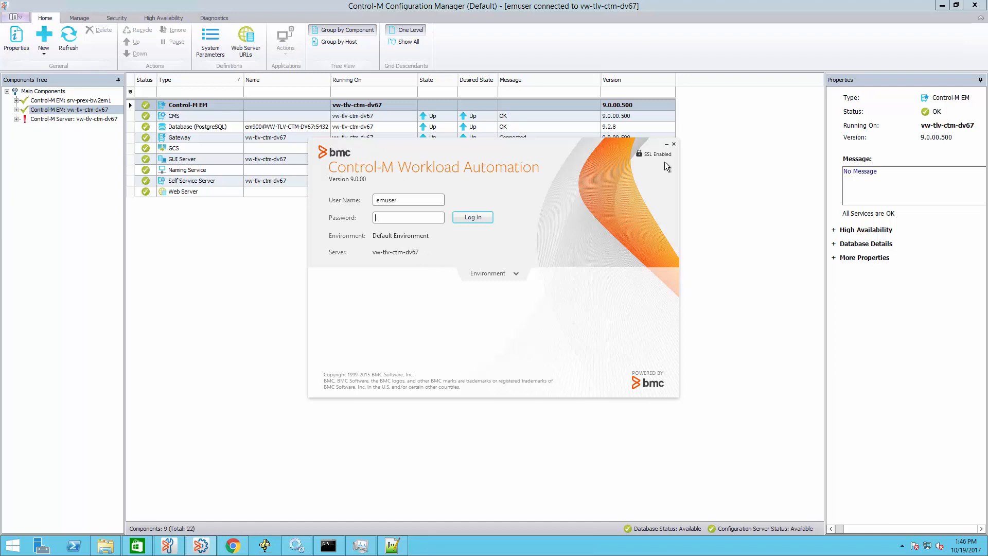
# Begin entering the emuser password on the SSL Enabled Workload Automation login.
pyautogui.click(408, 217)
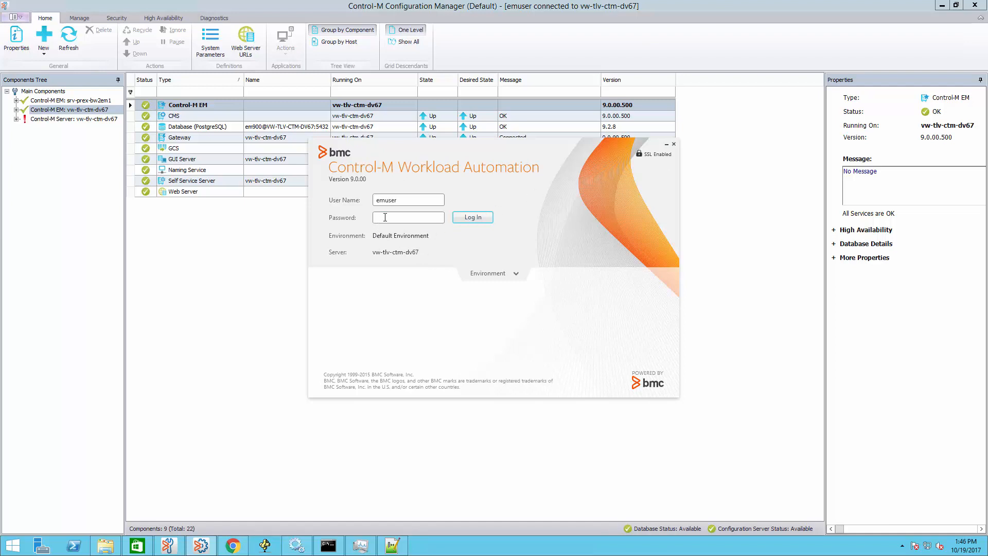
pyautogui.write('•')
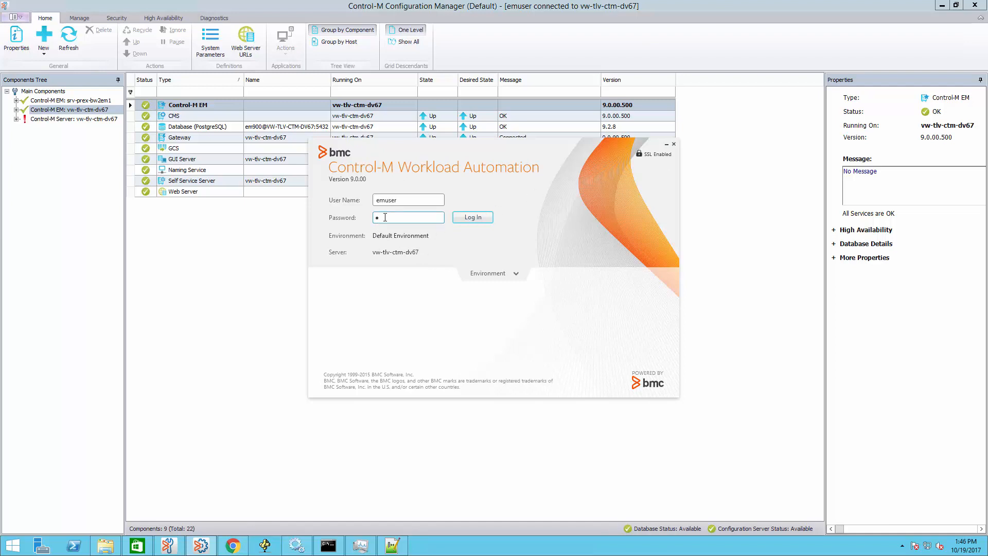